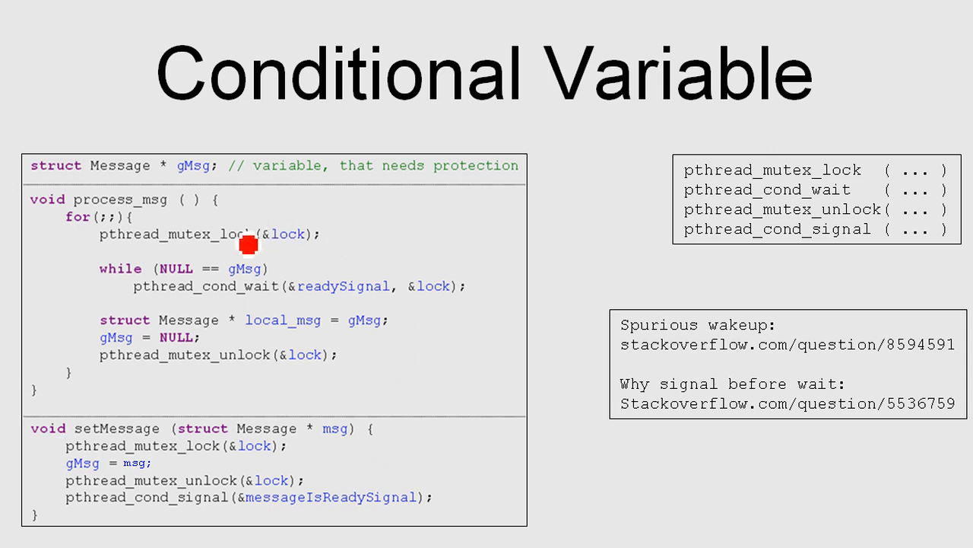
mouse_move(405, 365)
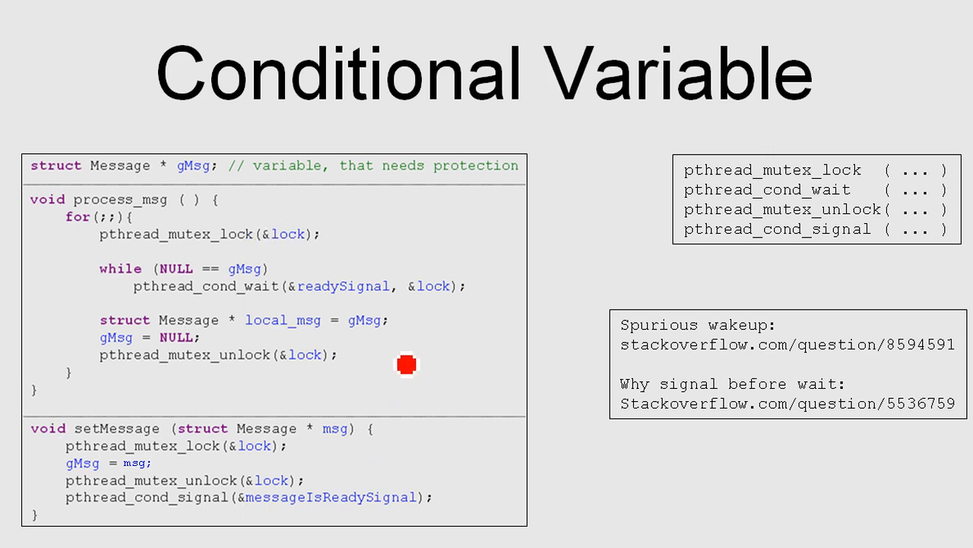
mouse_move(966, 365)
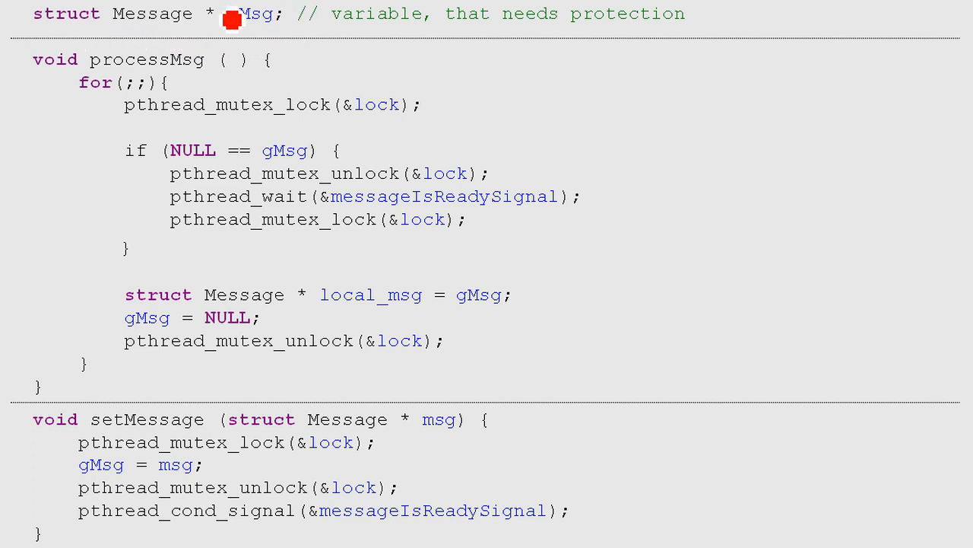
mouse_move(186, 34)
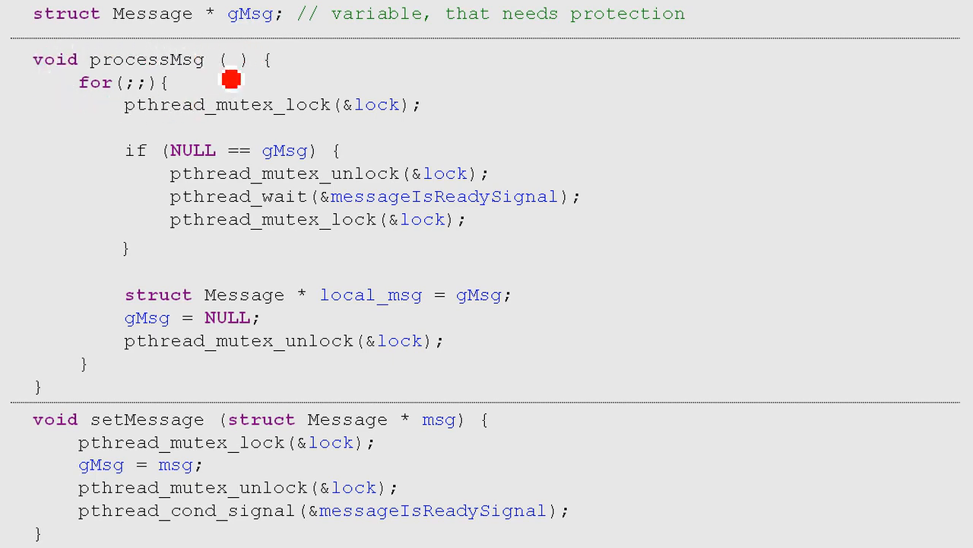
mouse_move(119, 479)
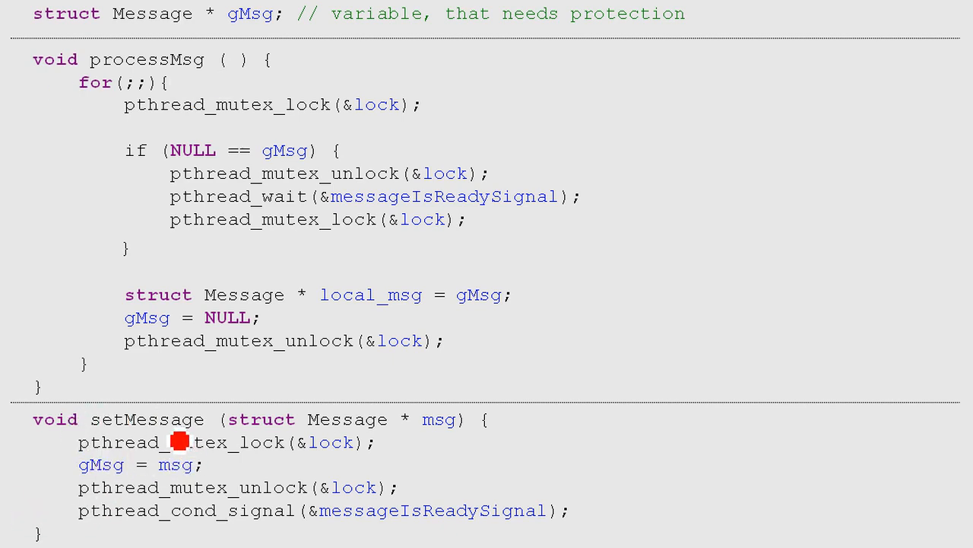
mouse_move(476, 432)
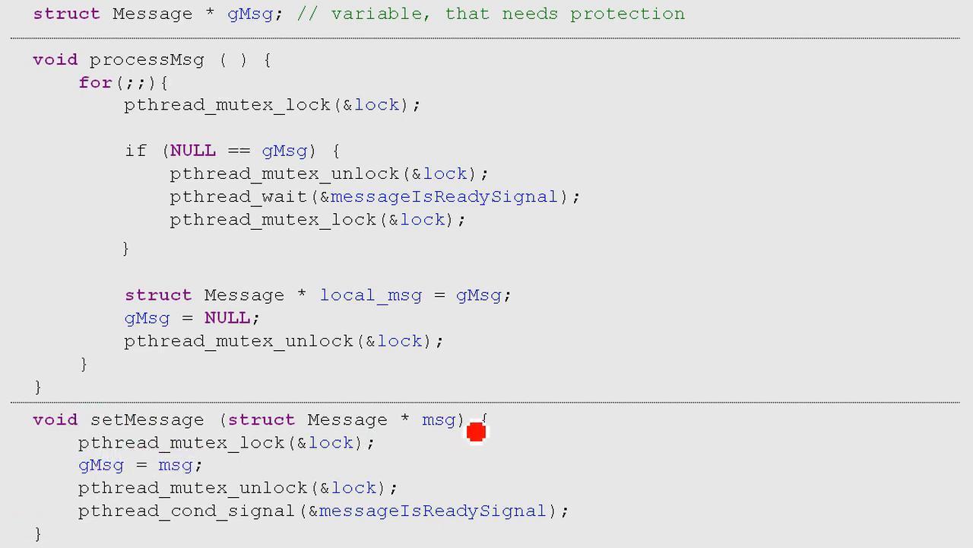
mouse_move(325, 458)
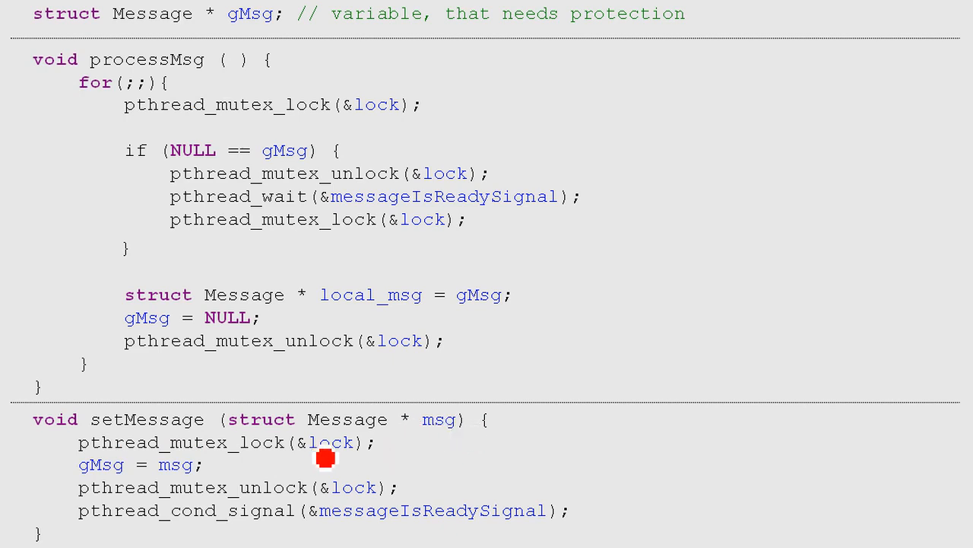
mouse_move(340, 470)
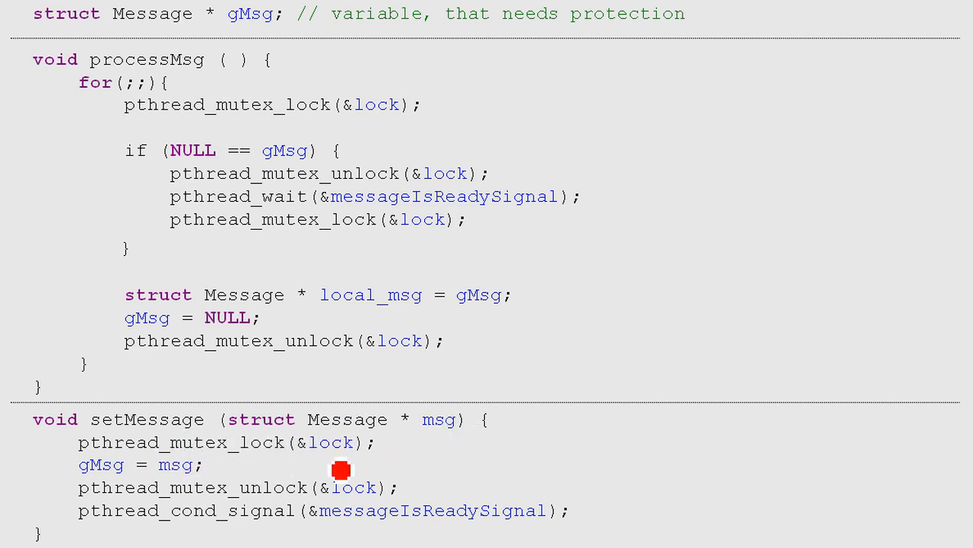
mouse_move(253, 41)
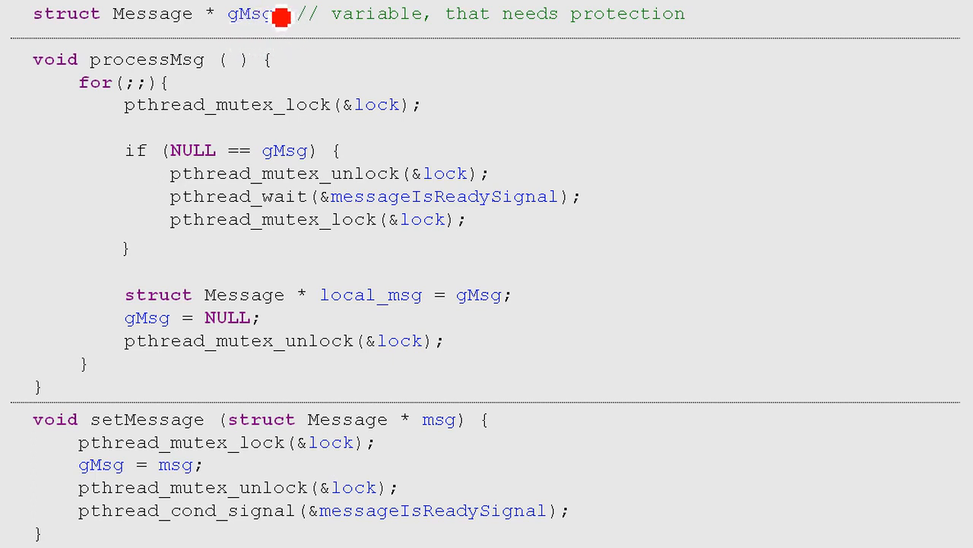
mouse_move(341, 460)
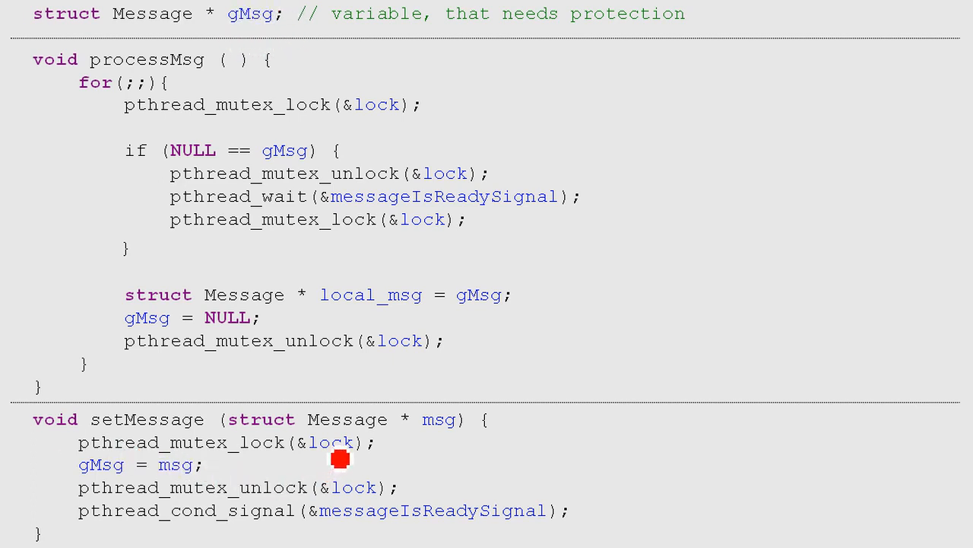
mouse_move(91, 450)
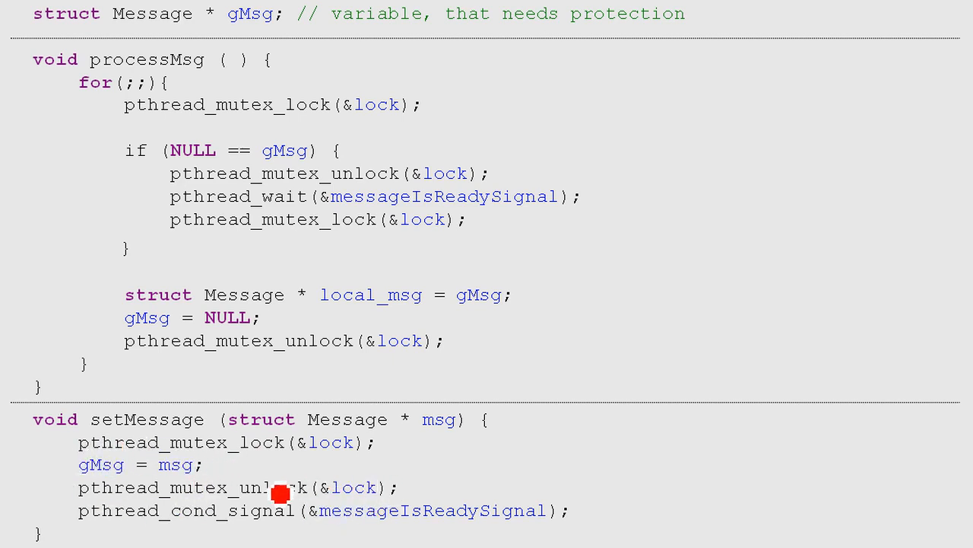
mouse_move(418, 511)
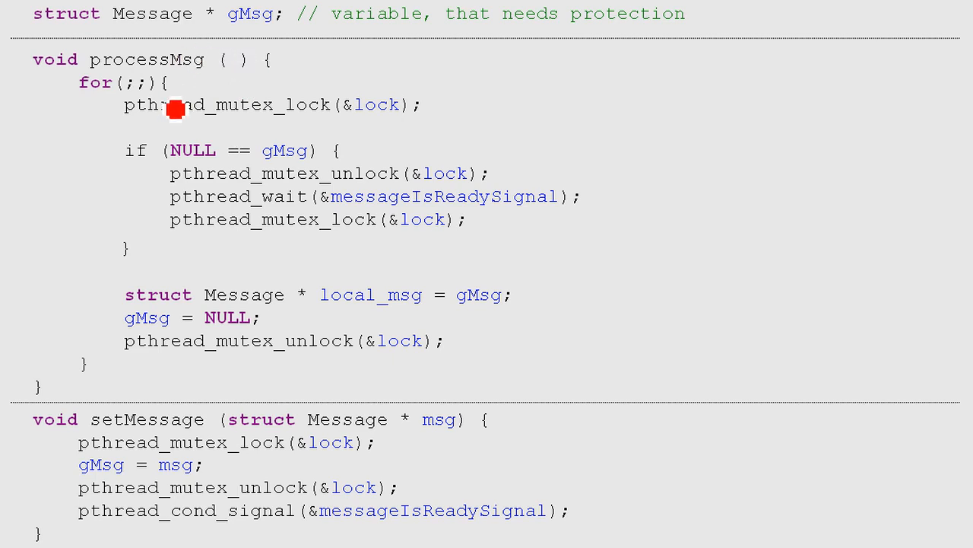
mouse_move(125, 94)
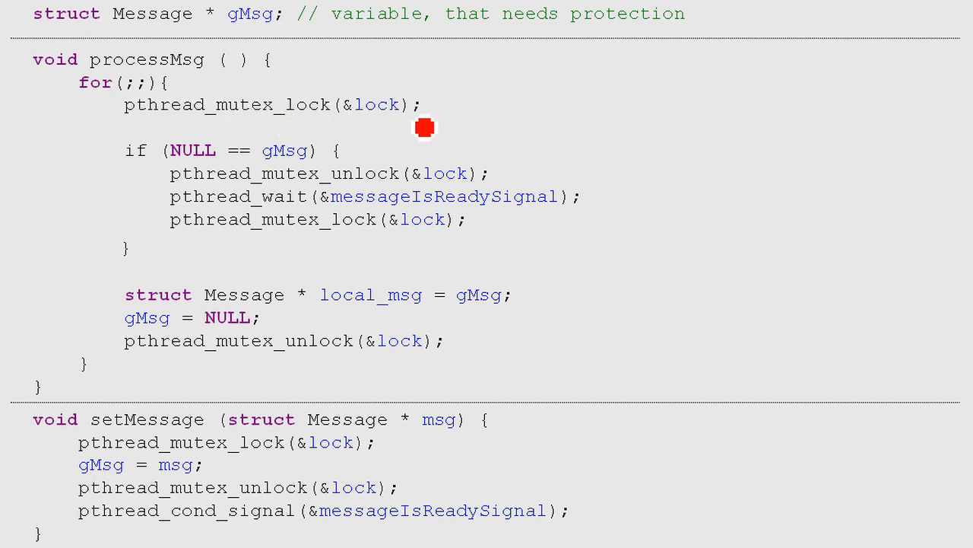
mouse_move(201, 170)
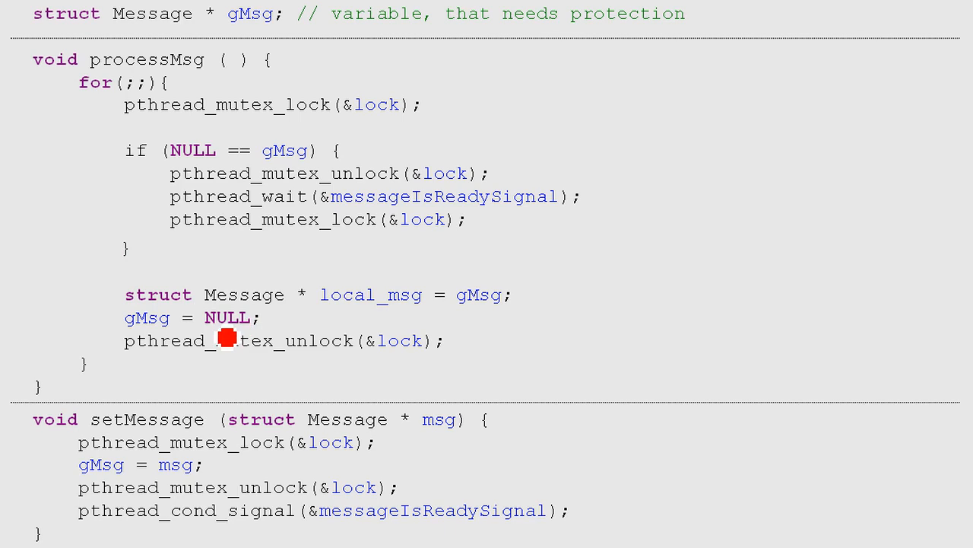
mouse_move(344, 371)
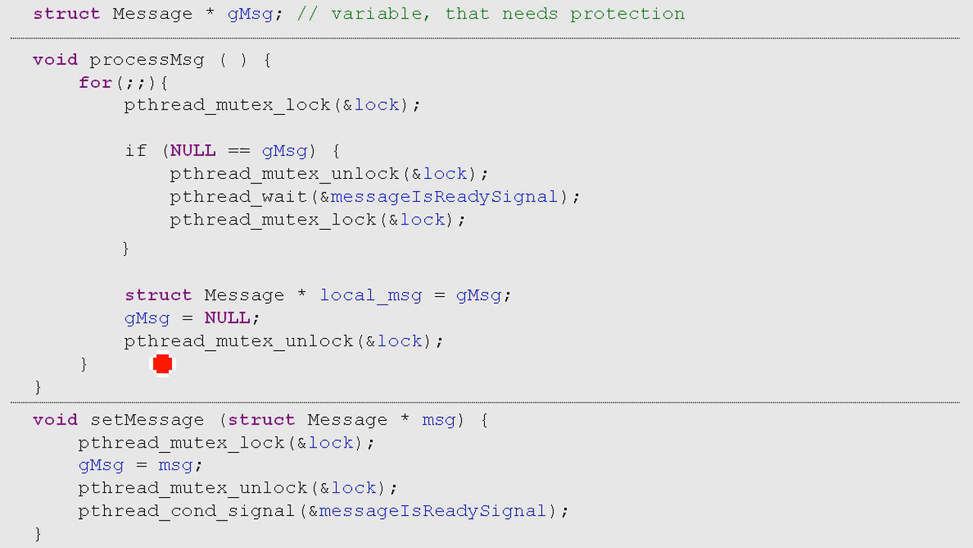
mouse_move(394, 295)
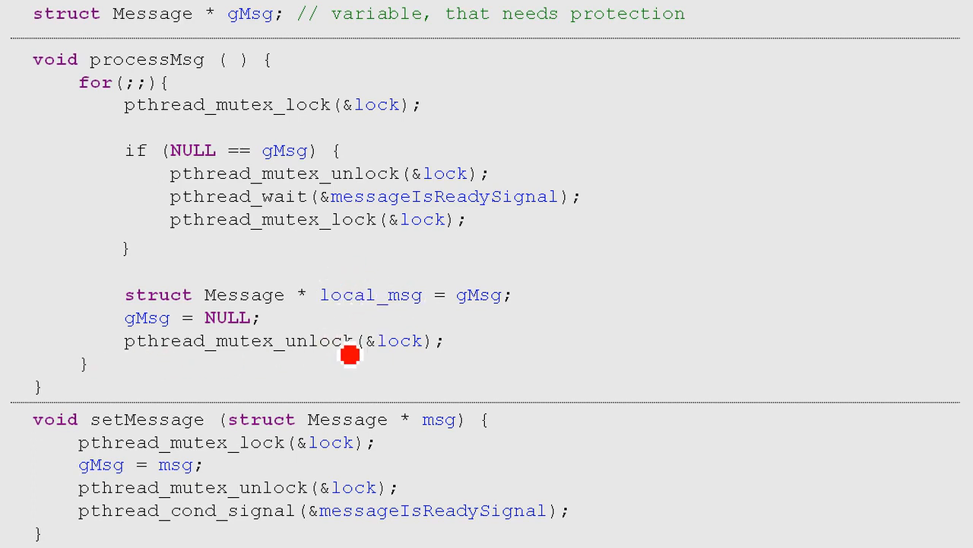
mouse_move(128, 362)
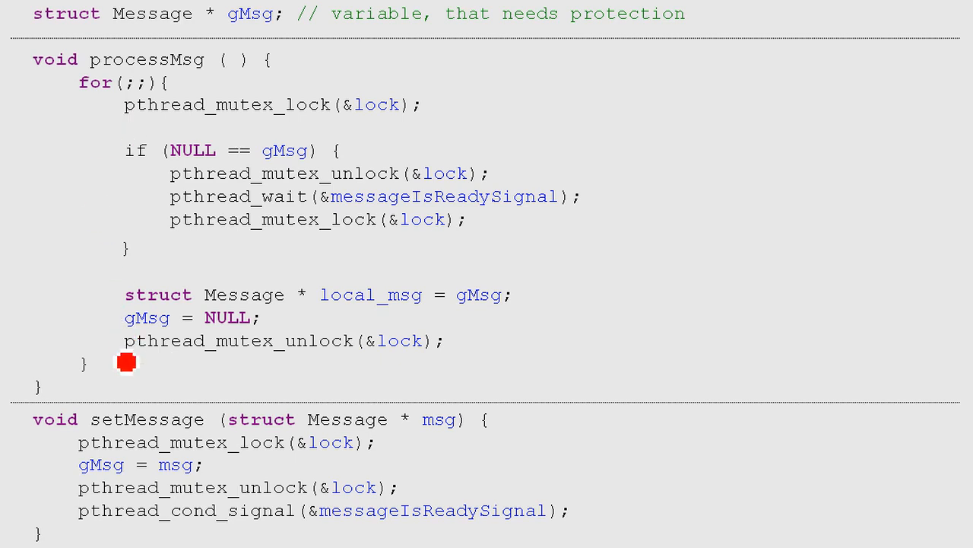
mouse_move(190, 128)
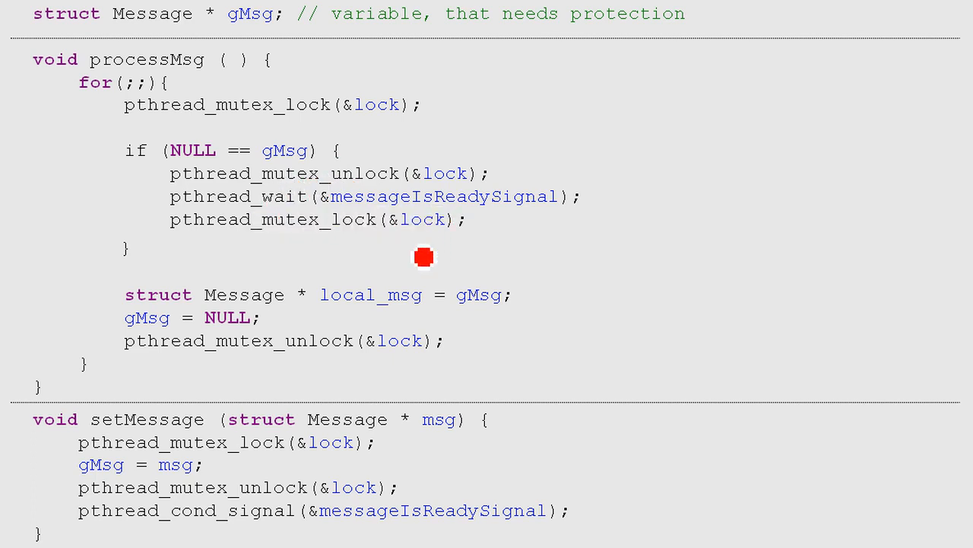
mouse_move(404, 517)
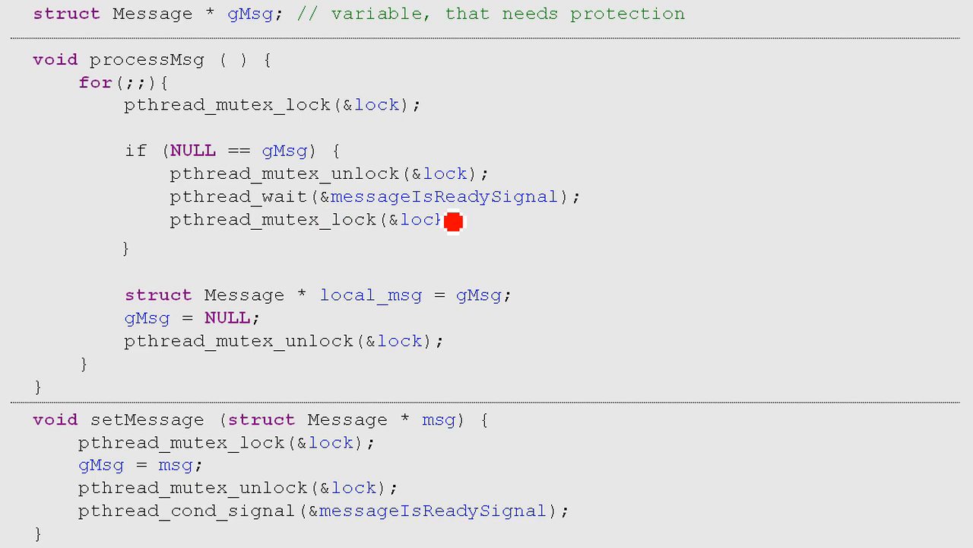
mouse_move(477, 241)
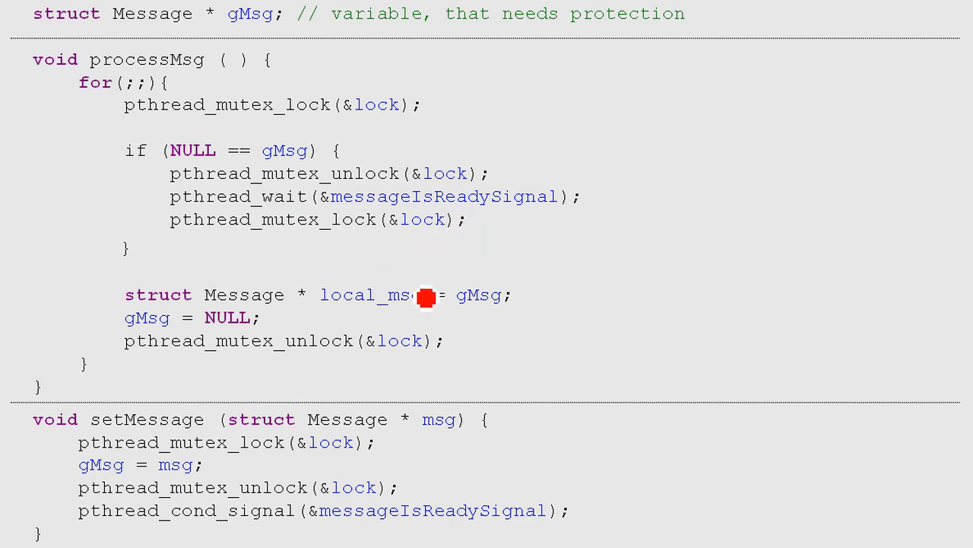
mouse_move(371, 304)
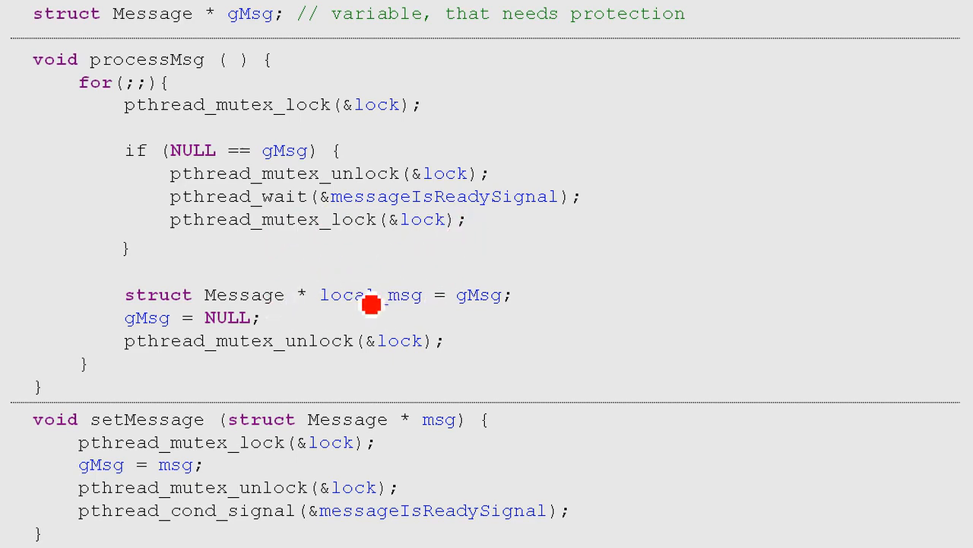
mouse_move(435, 359)
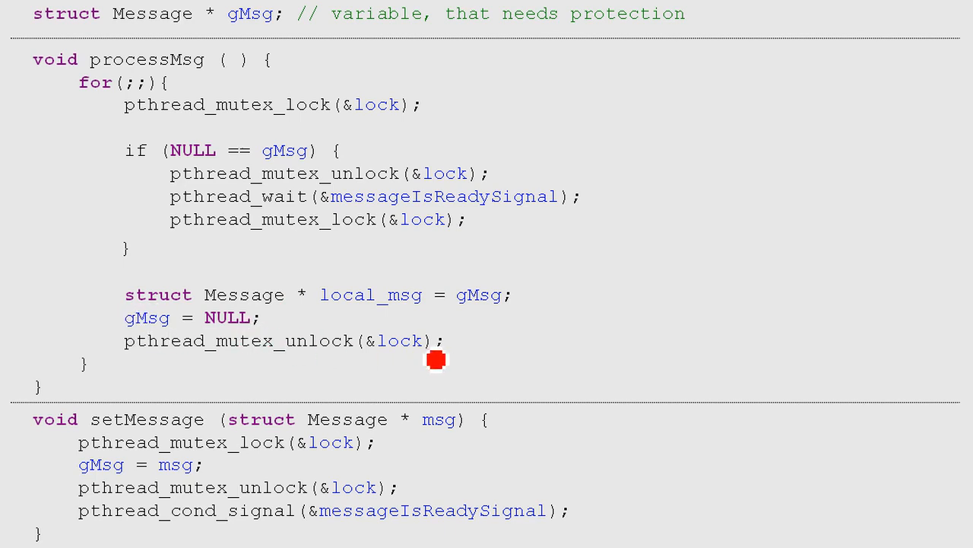
mouse_move(161, 370)
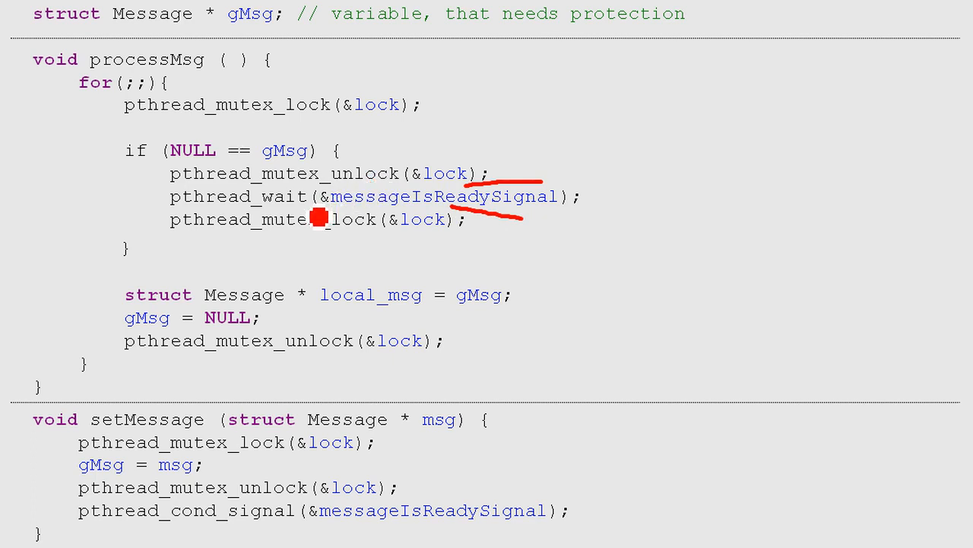
mouse_move(405, 228)
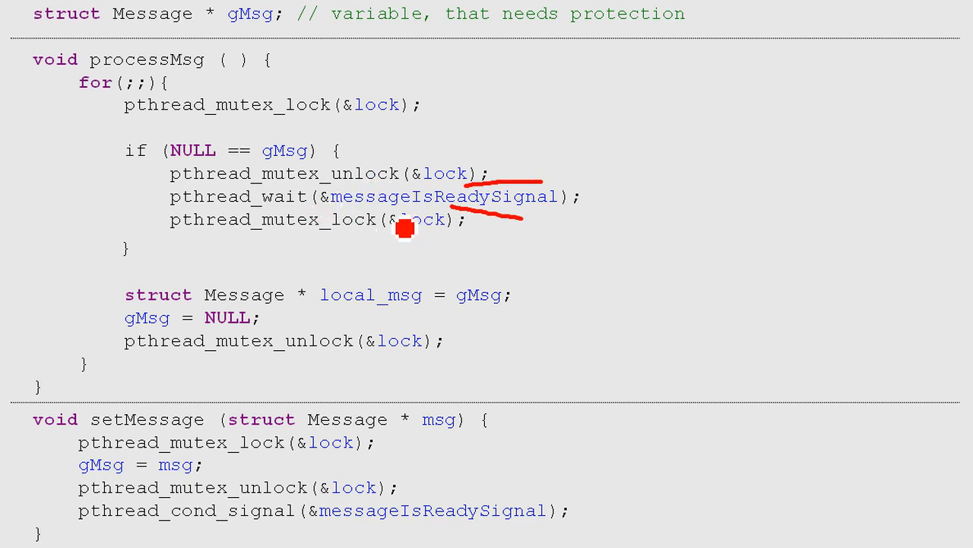
mouse_move(338, 207)
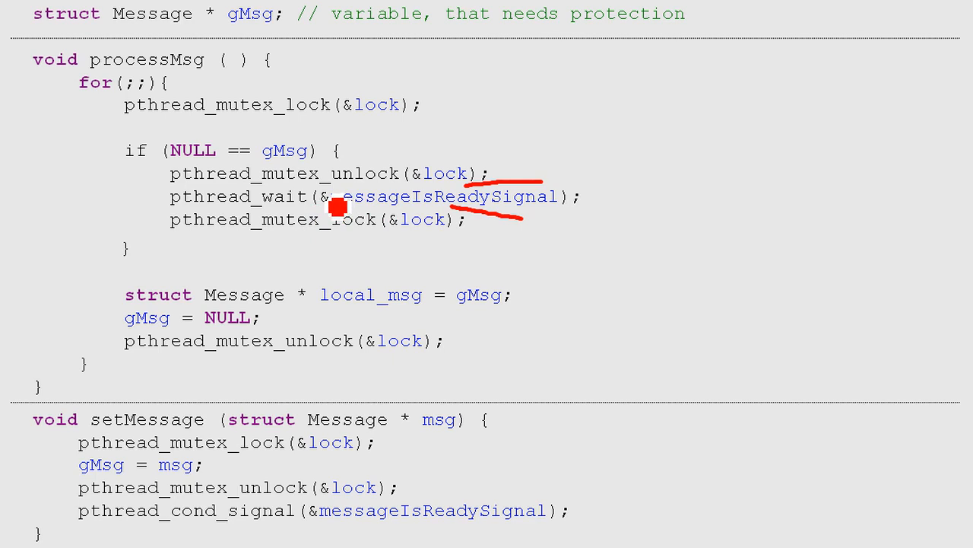
mouse_move(377, 225)
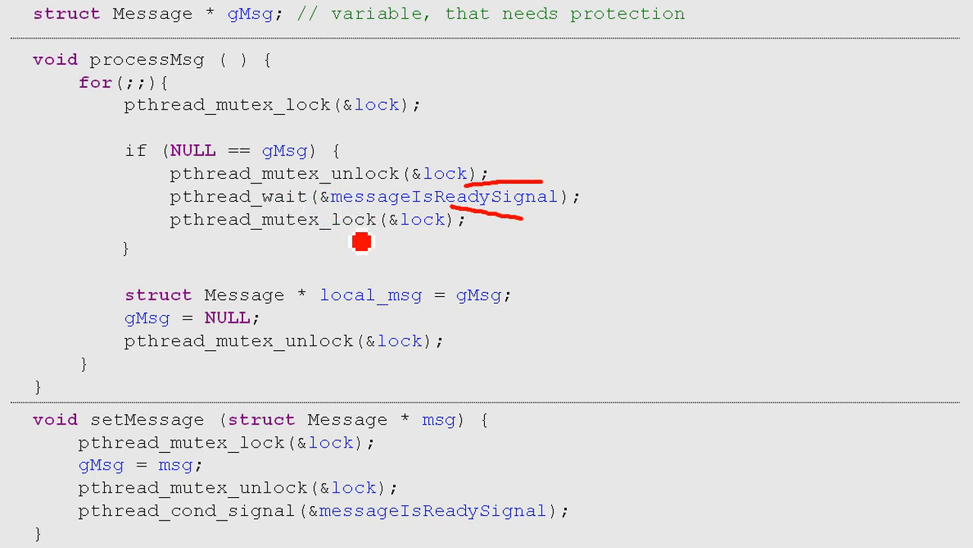
mouse_move(231, 511)
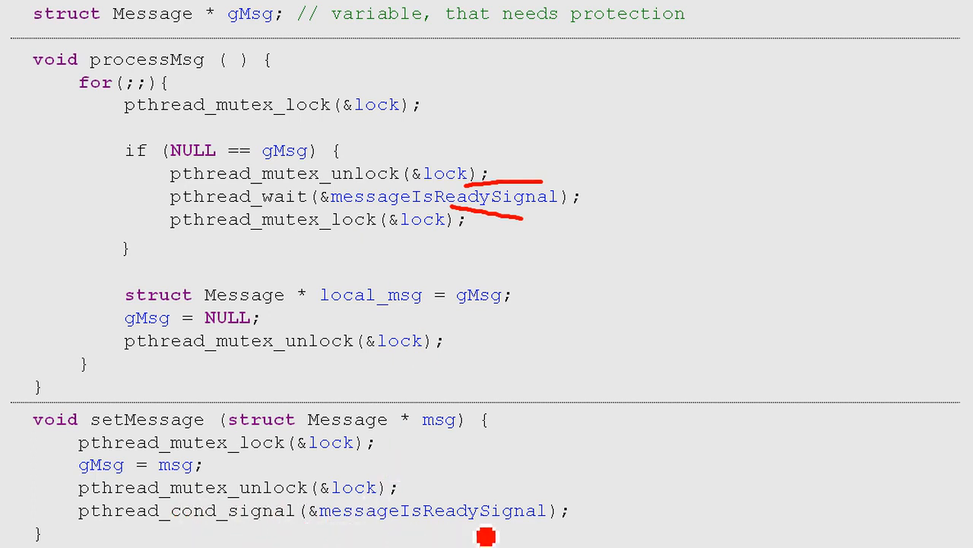
mouse_move(536, 537)
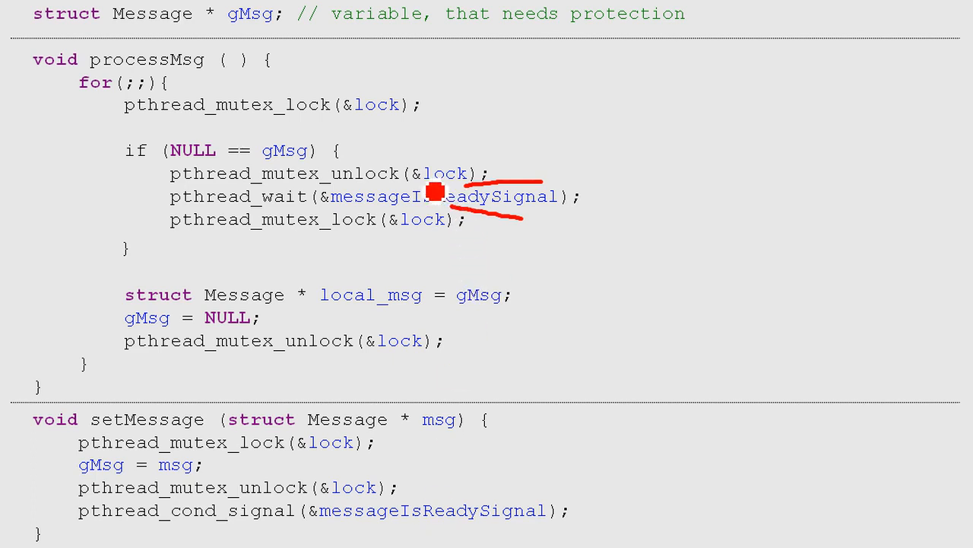
mouse_move(318, 159)
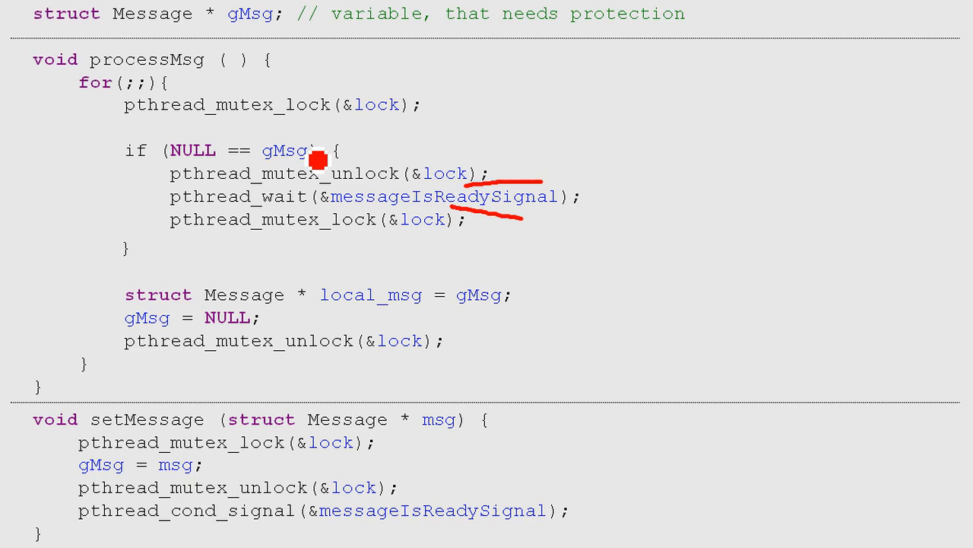
mouse_move(292, 124)
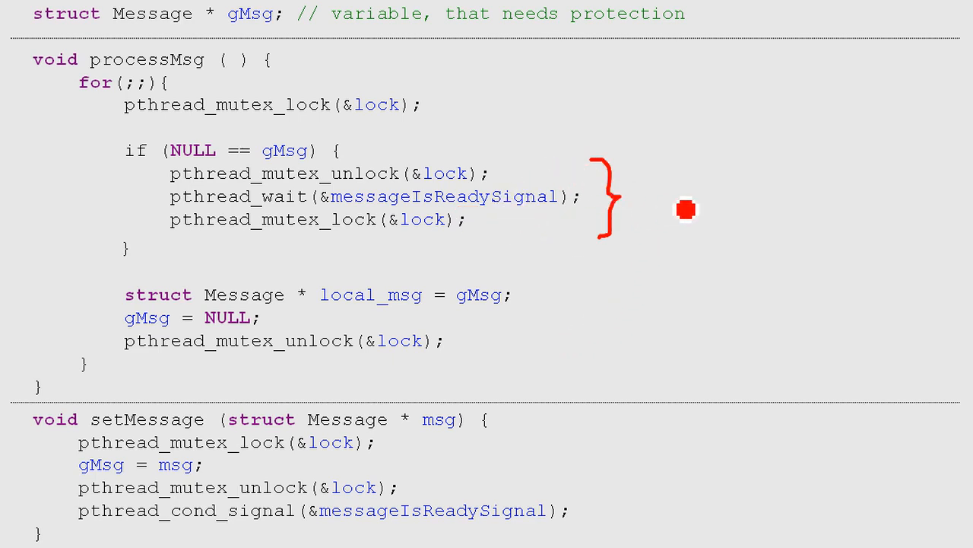
mouse_move(646, 201)
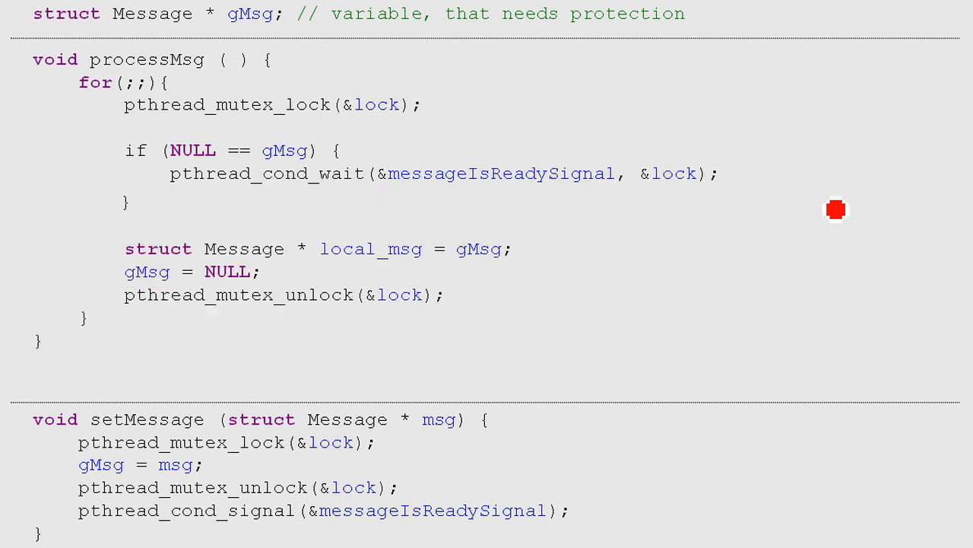
mouse_move(584, 201)
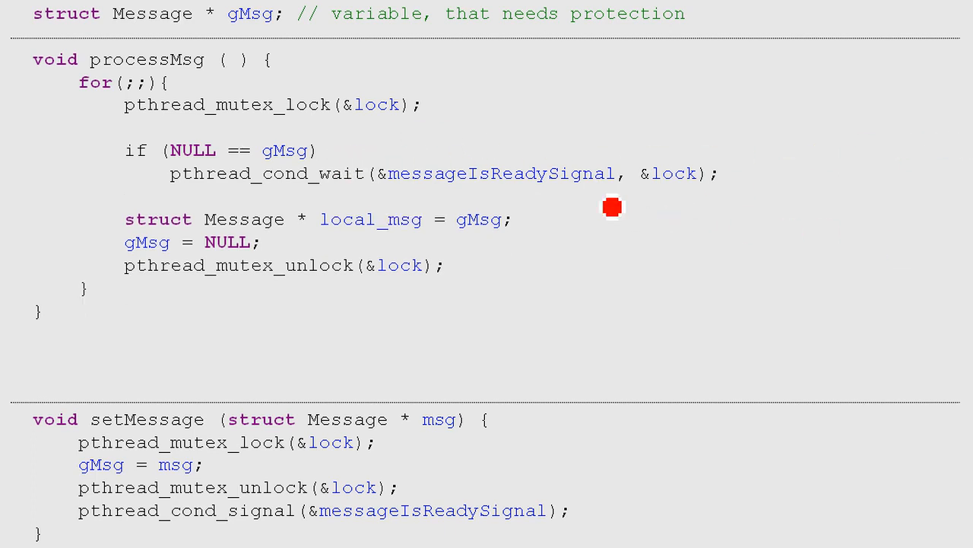
mouse_move(575, 200)
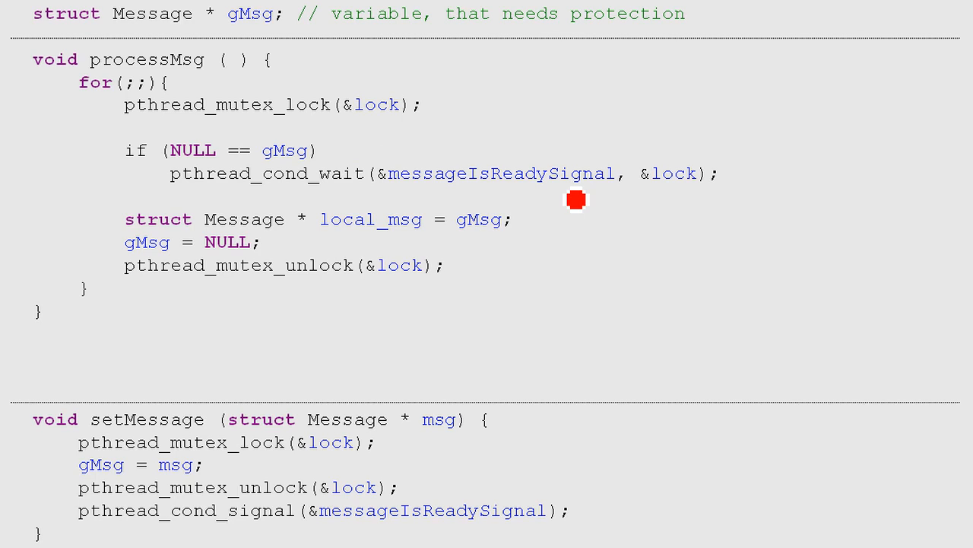
mouse_move(343, 166)
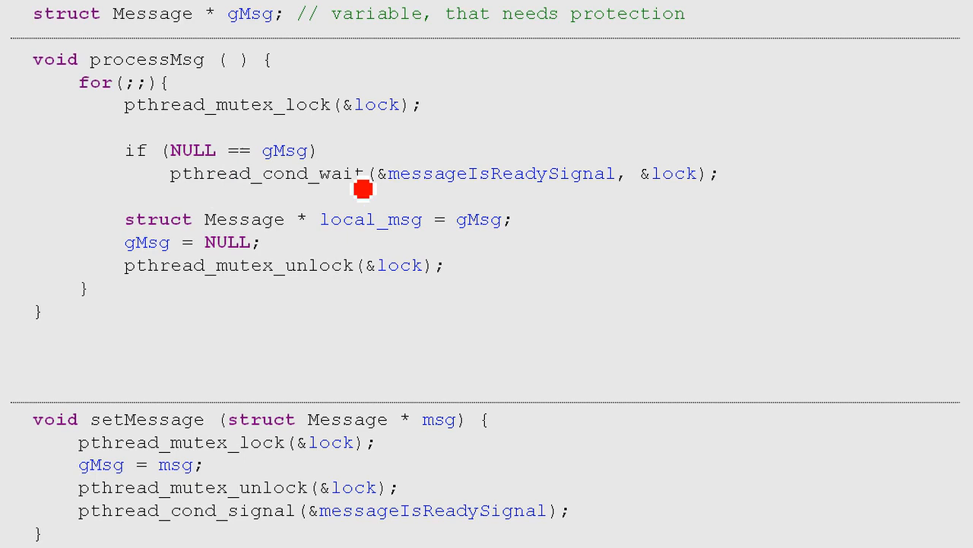
mouse_move(377, 481)
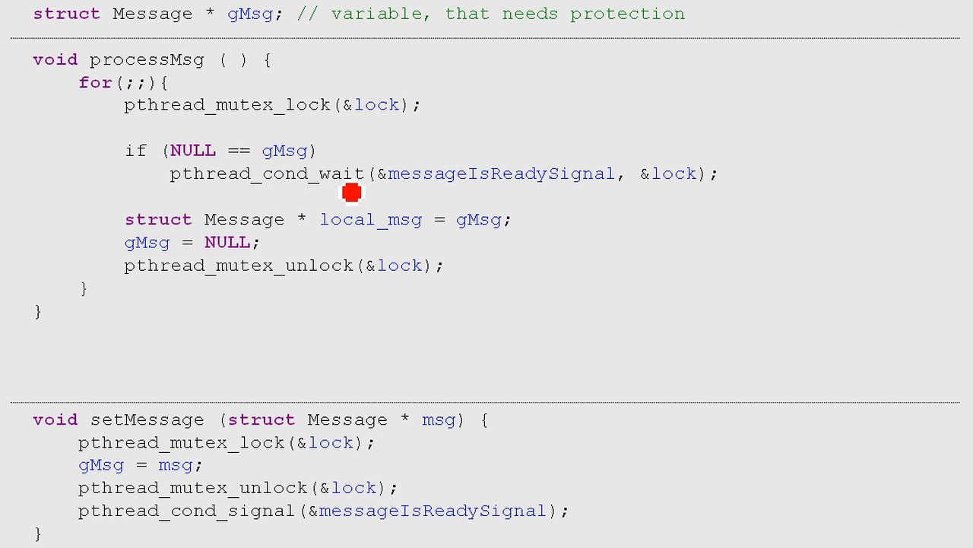
mouse_move(306, 165)
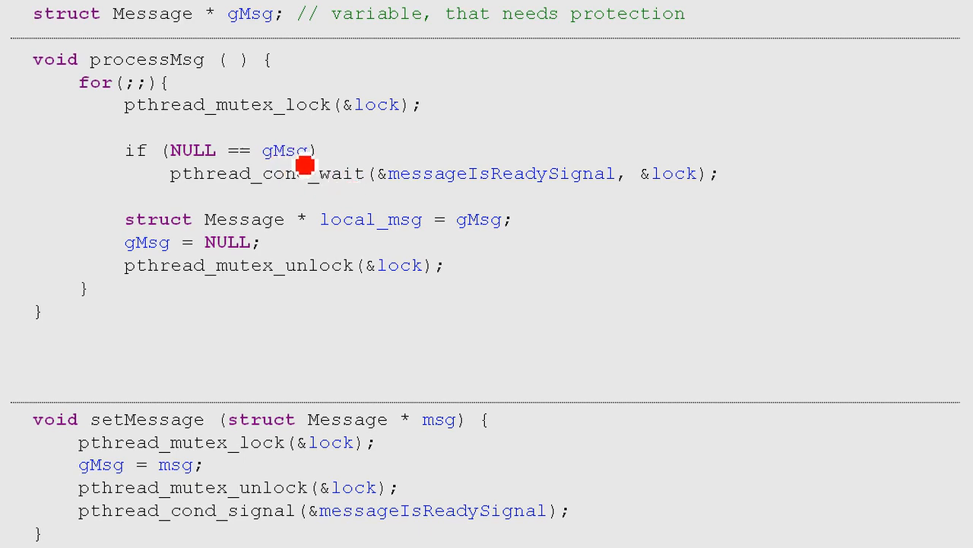
mouse_move(283, 261)
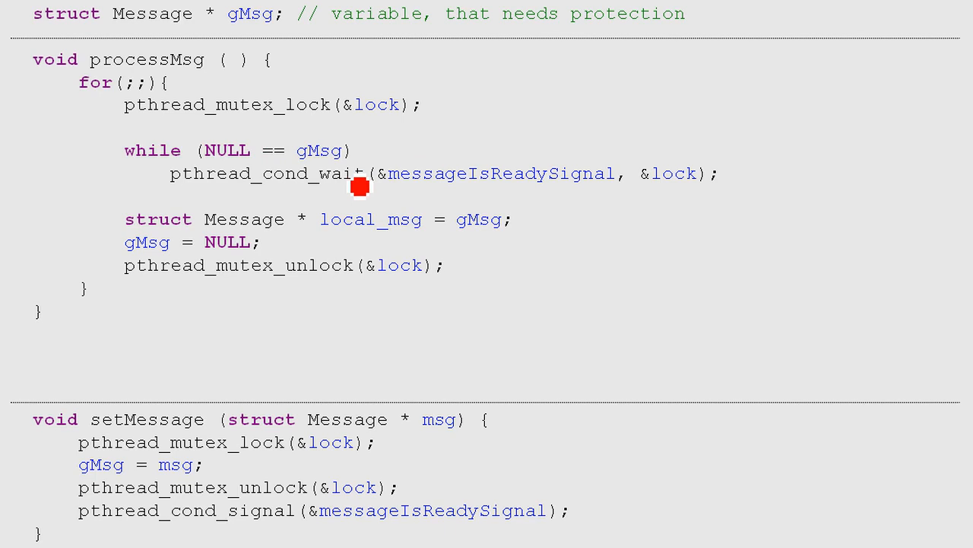
mouse_move(261, 185)
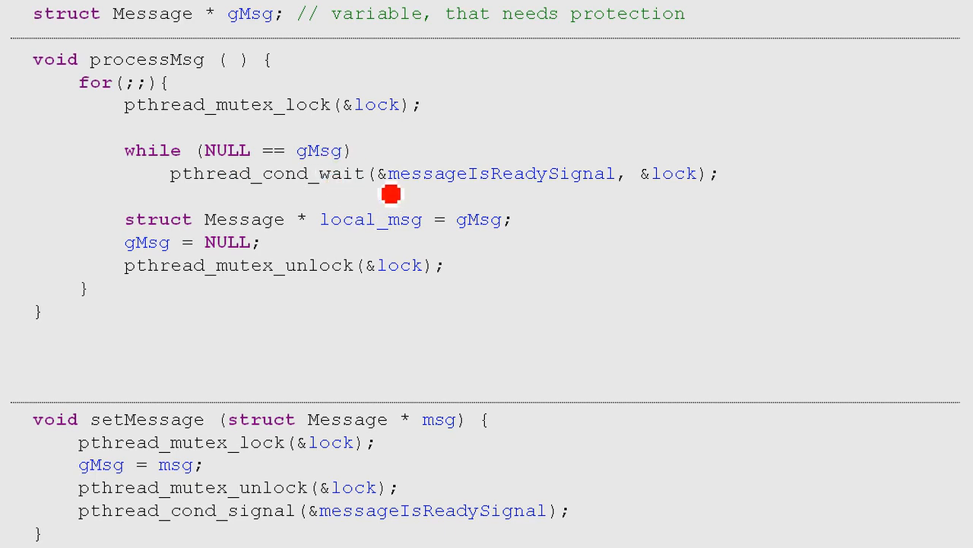
mouse_move(365, 195)
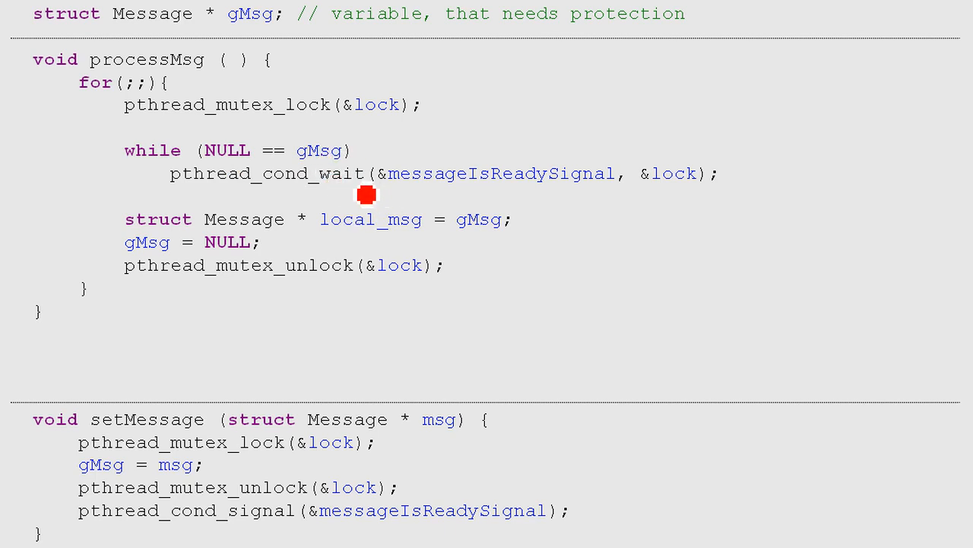
mouse_move(237, 227)
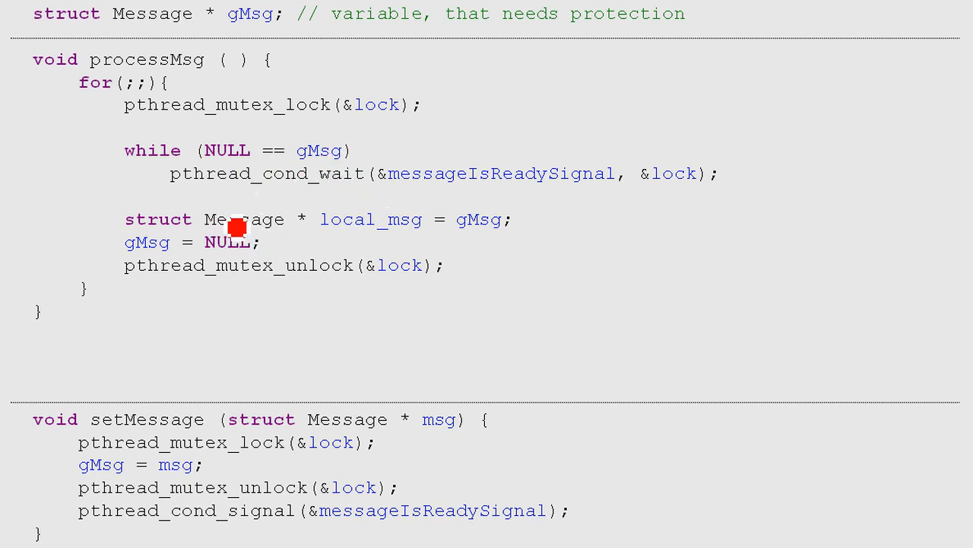
mouse_move(760, 176)
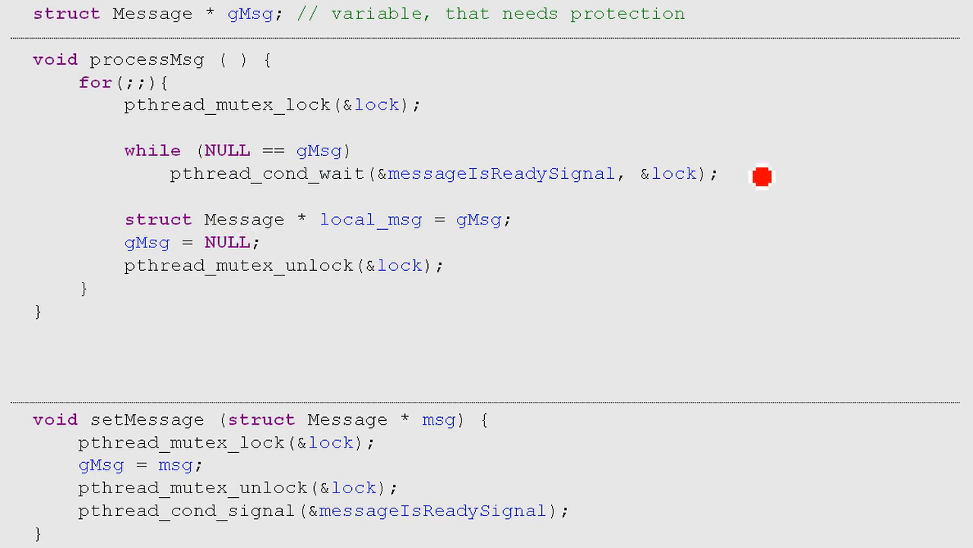
Handwrite unlock() wait() lock() beside pthread_cond_wait, then advance to the Conditional Variable summary slide.
drag(768, 137, 758, 221)
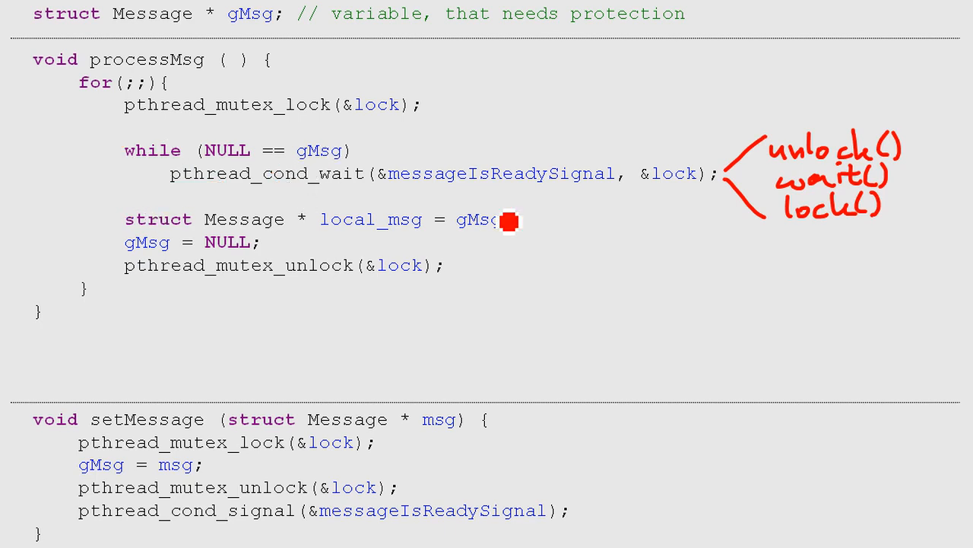
mouse_move(336, 181)
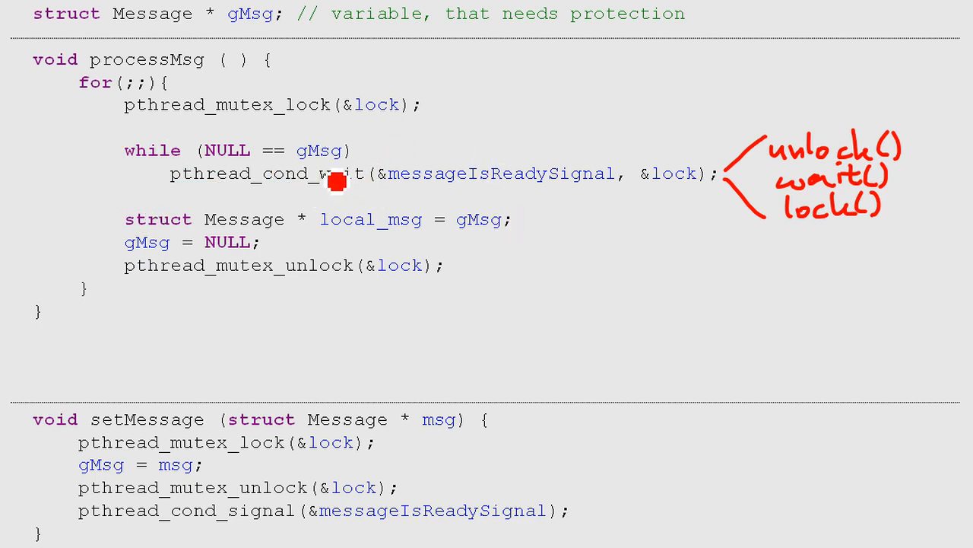
key(Right)
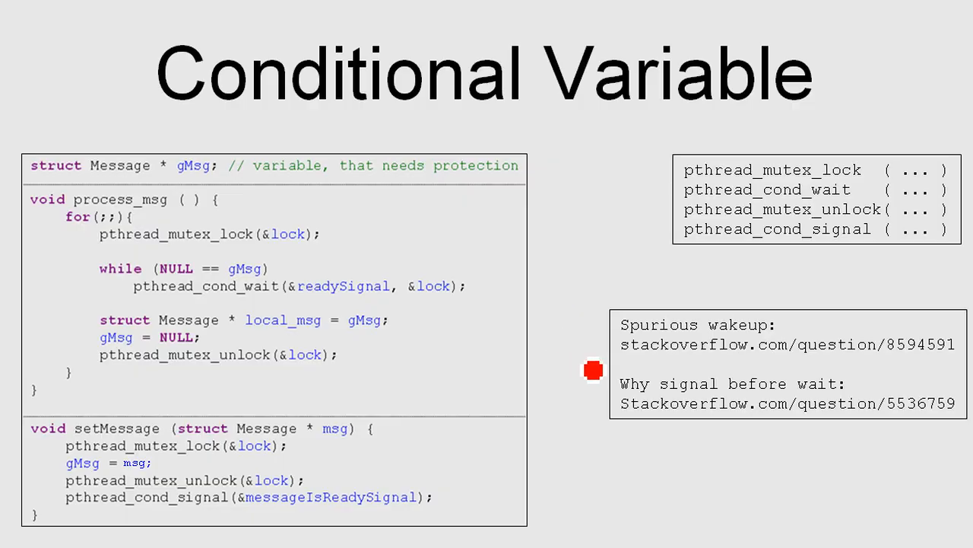